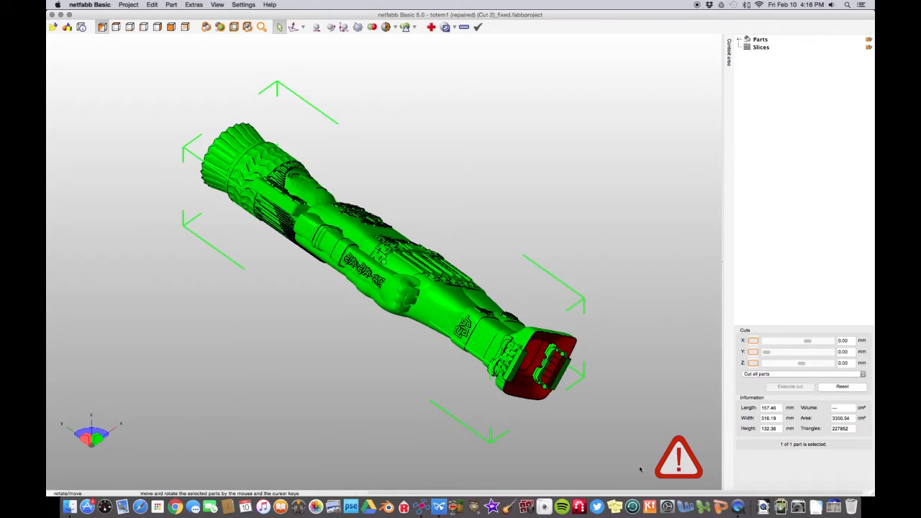
mouse_move(687, 459)
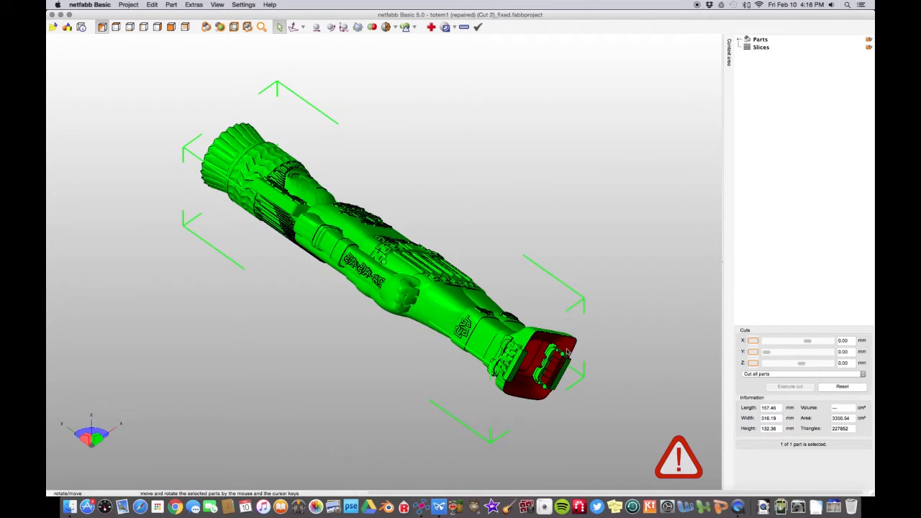
mouse_move(622, 456)
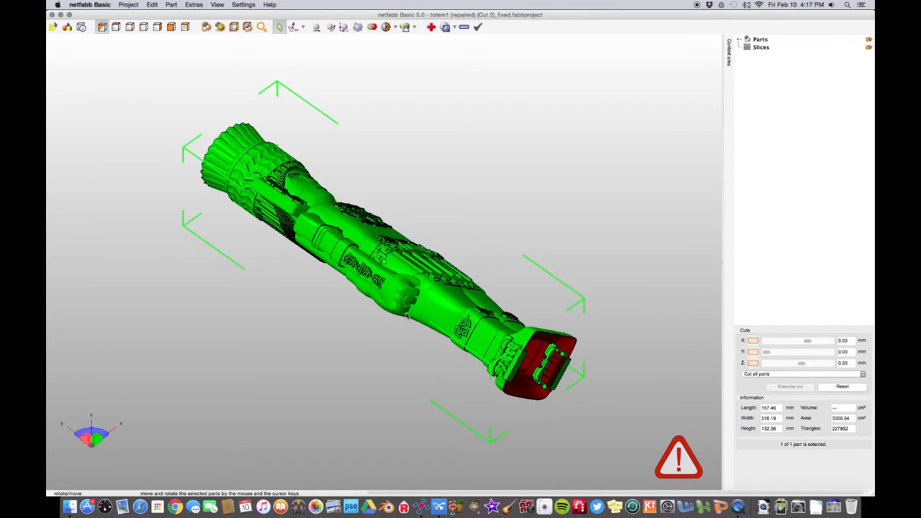
From the front view, scale the totem proportionally to a 254 mm Y size
left_click(111, 27)
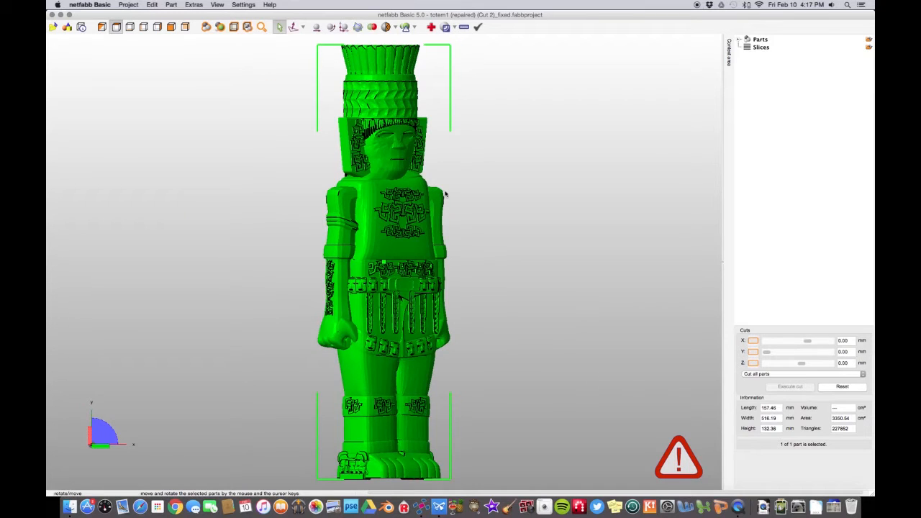
left_click(172, 3)
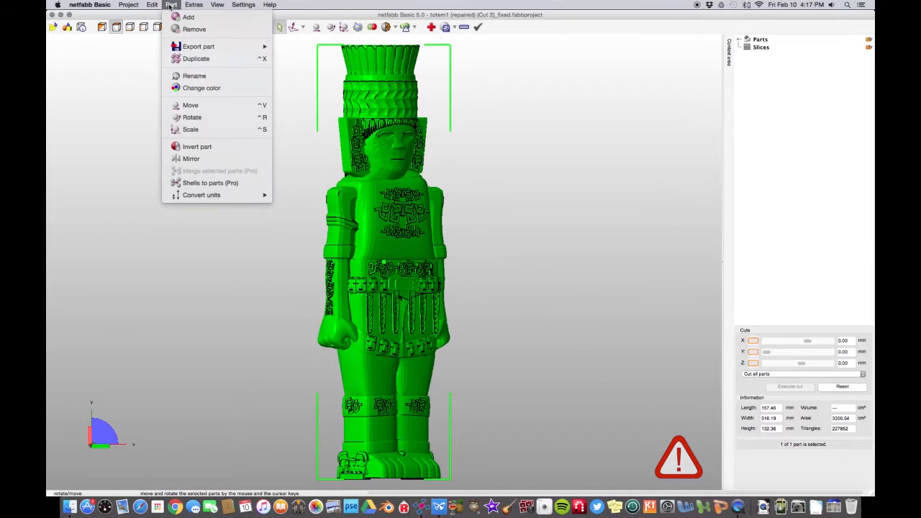
left_click(525, 258)
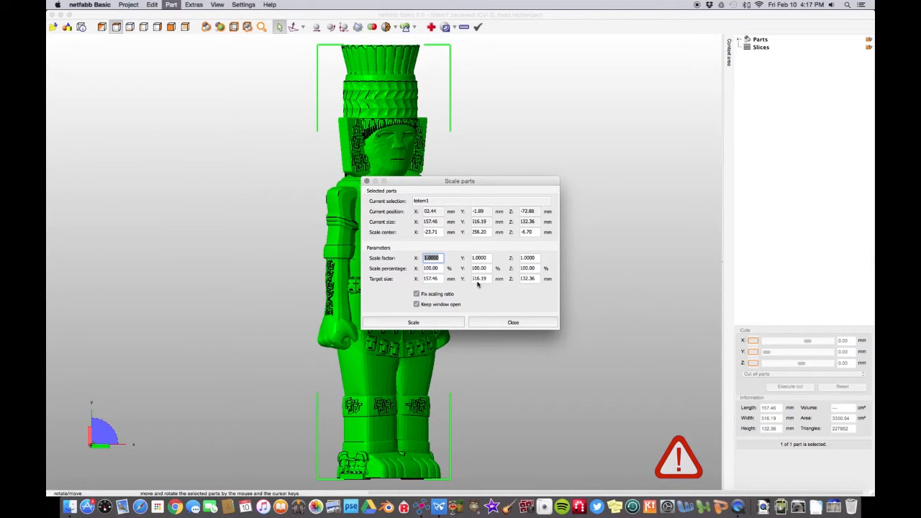
left_click(481, 278)
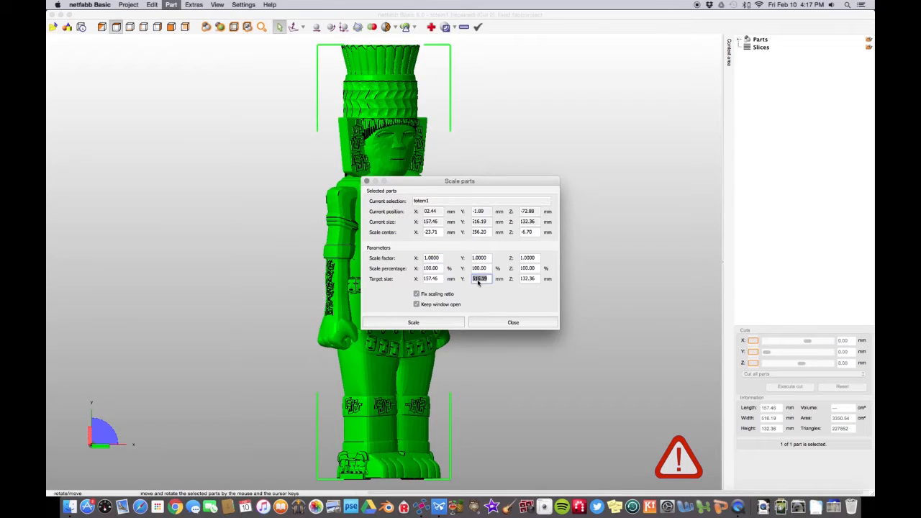
type("254")
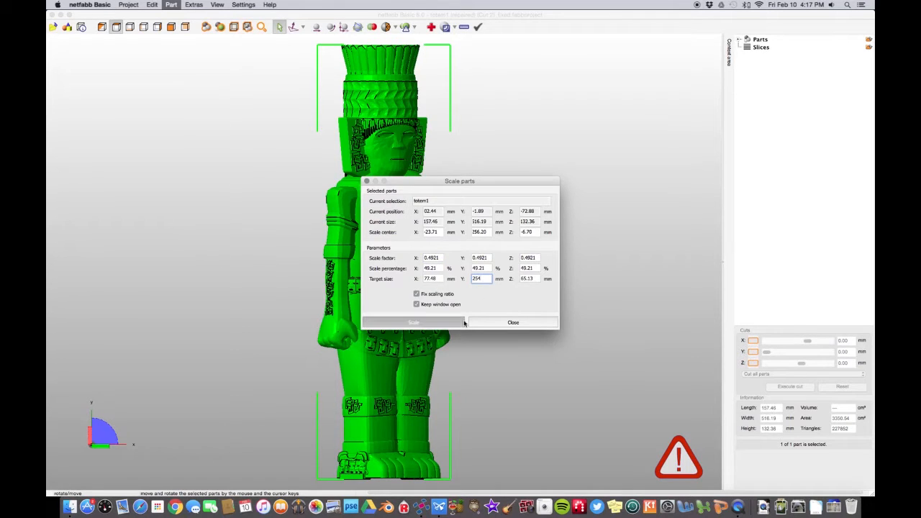
left_click(413, 321)
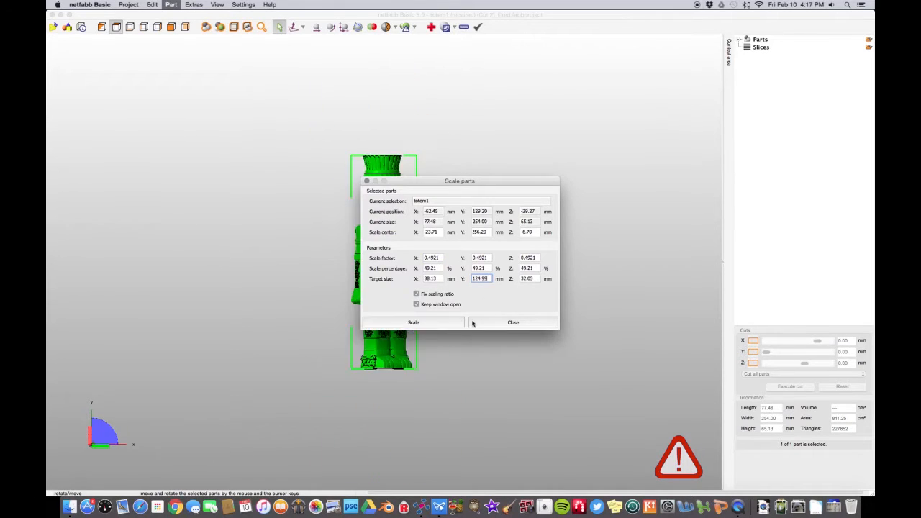
left_click(513, 322)
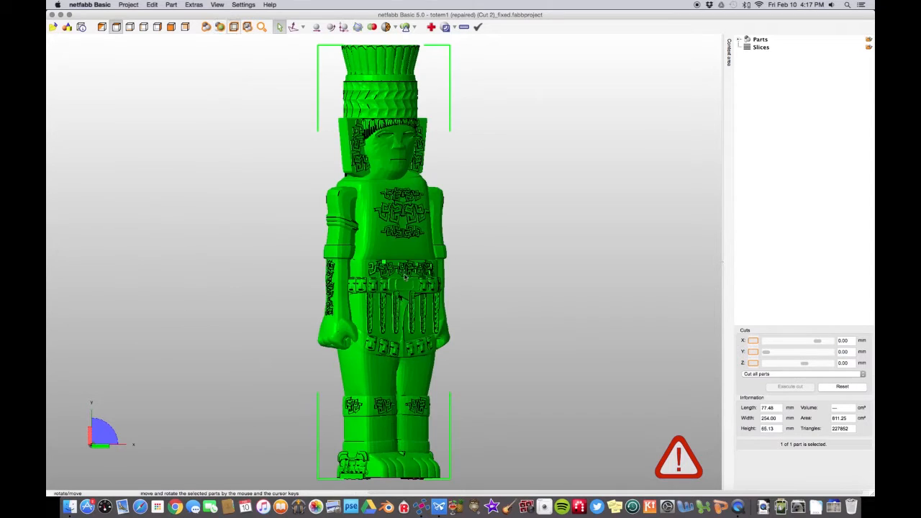
mouse_move(426, 278)
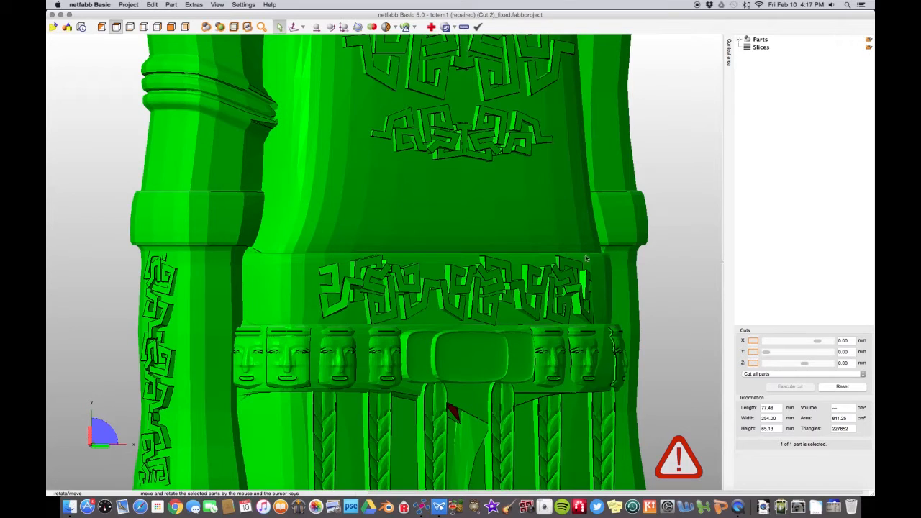
mouse_move(681, 286)
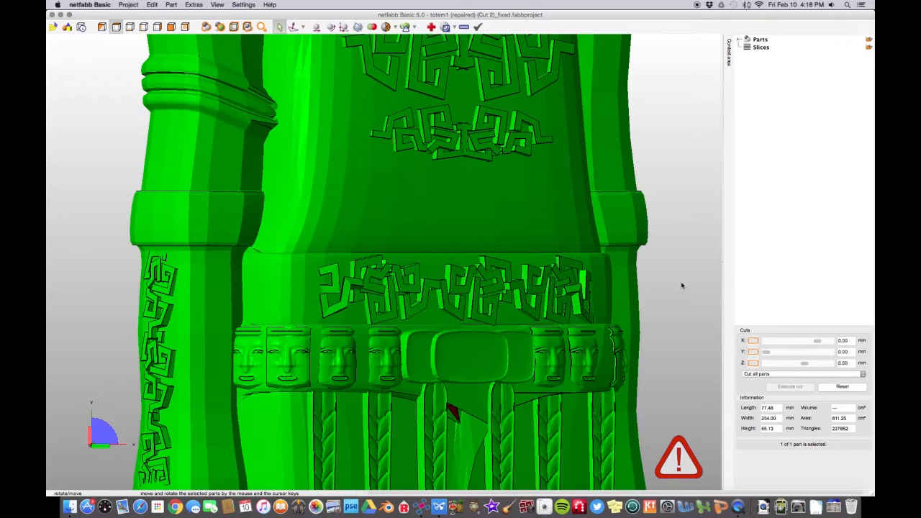
mouse_move(619, 287)
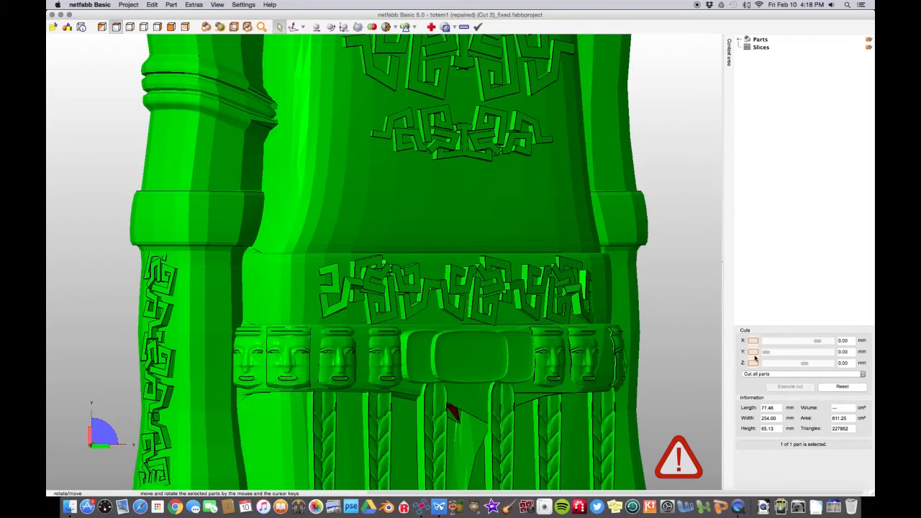
mouse_move(762, 352)
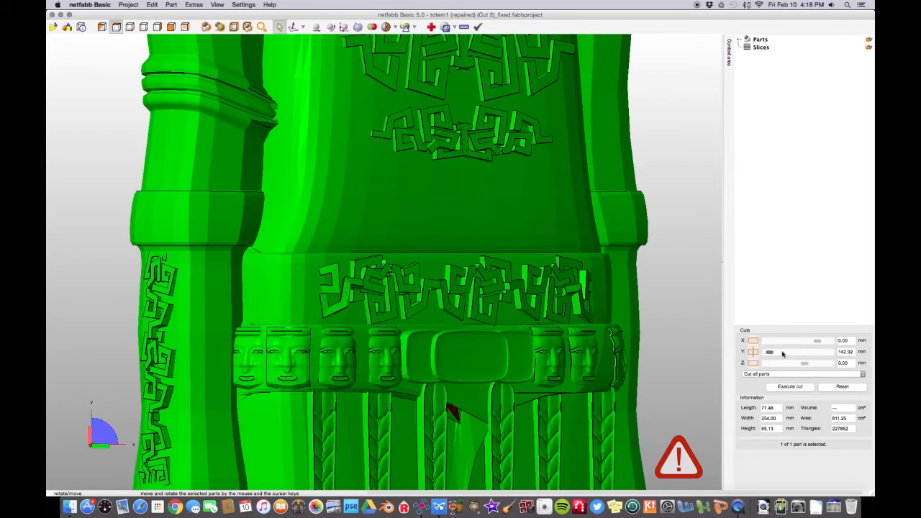
Raise the Y-axis cut plane to about 257.5 mm, just above the belt band
left_click_drag(769, 351, 788, 352)
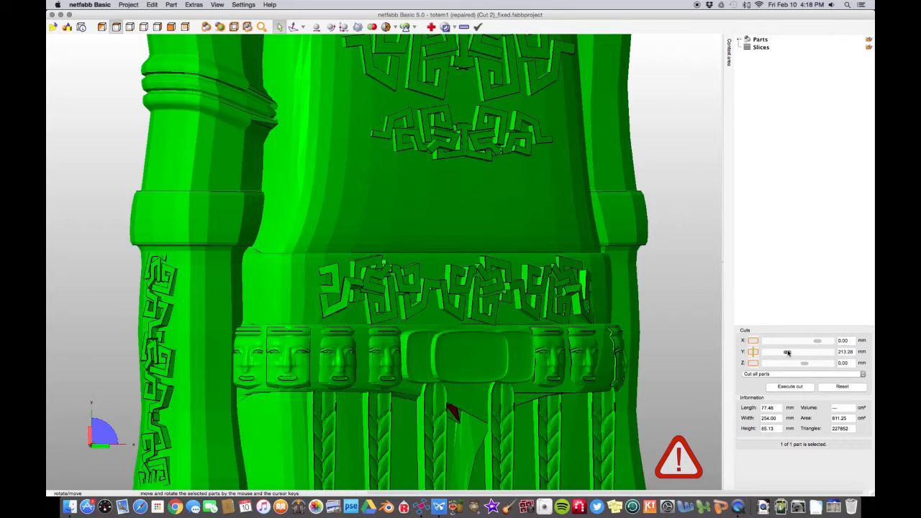
left_click_drag(788, 351, 796, 351)
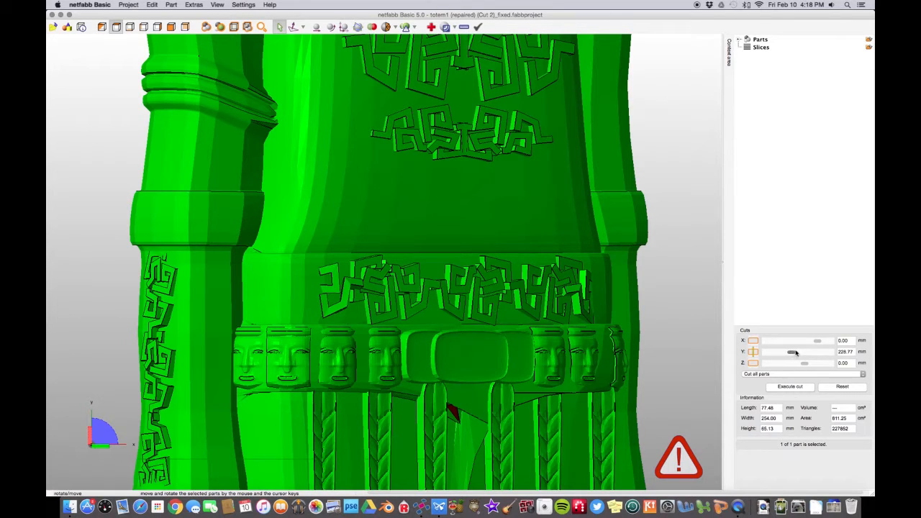
left_click_drag(793, 352, 800, 352)
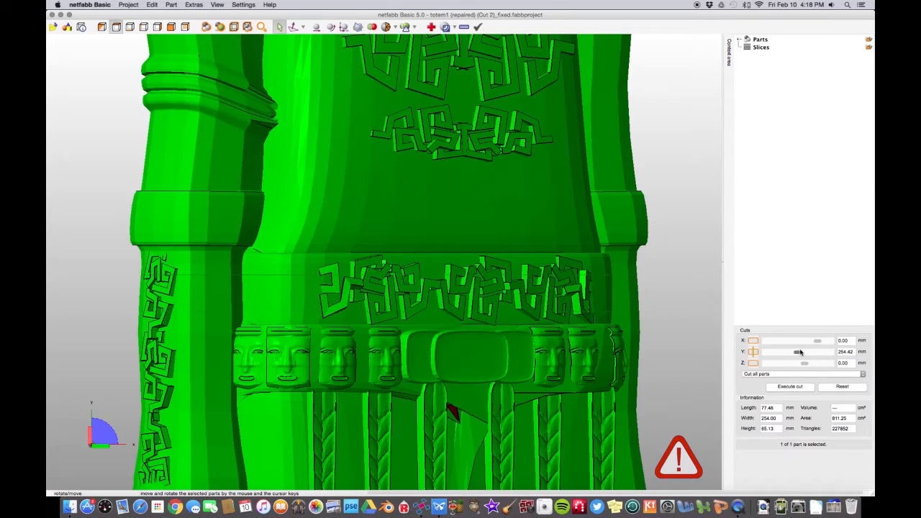
left_click_drag(797, 352, 803, 351)
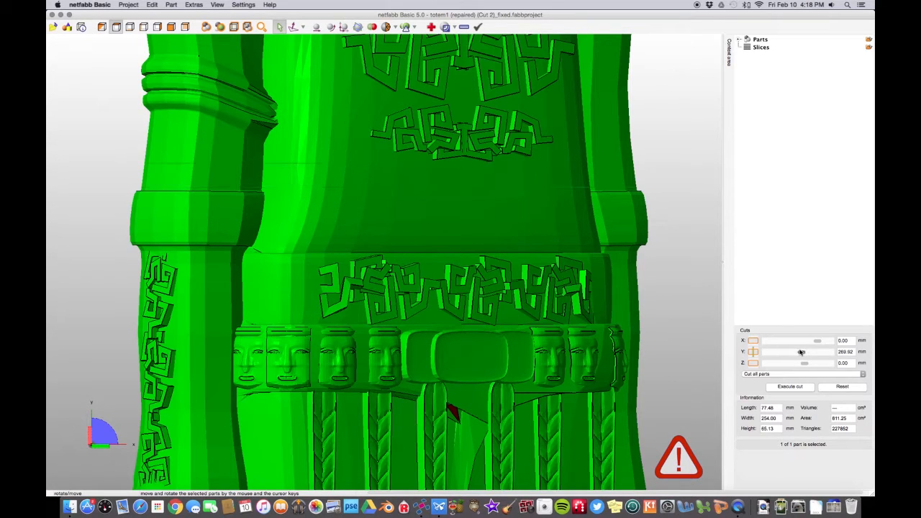
left_click_drag(805, 352, 801, 352)
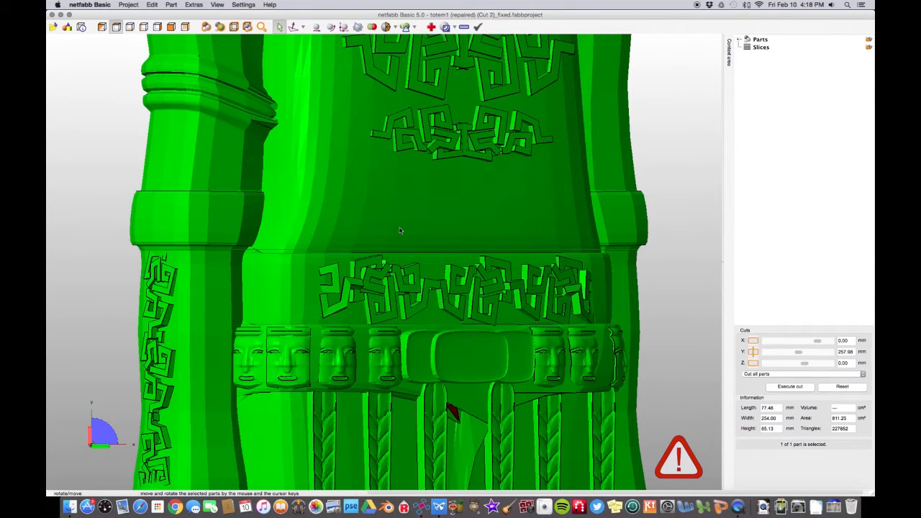
mouse_move(742, 363)
type("257.5")
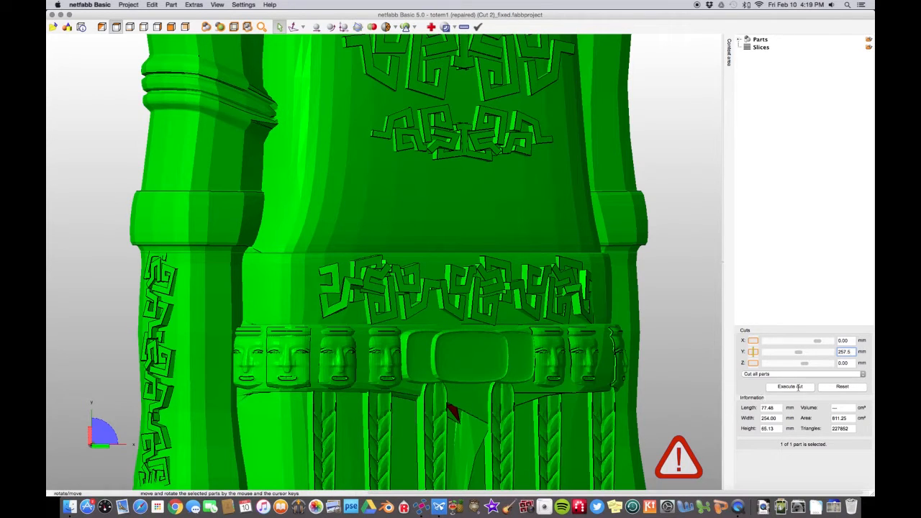
Execute the plane cut at 257.5 mm, producing two cut parts
left_click(790, 387)
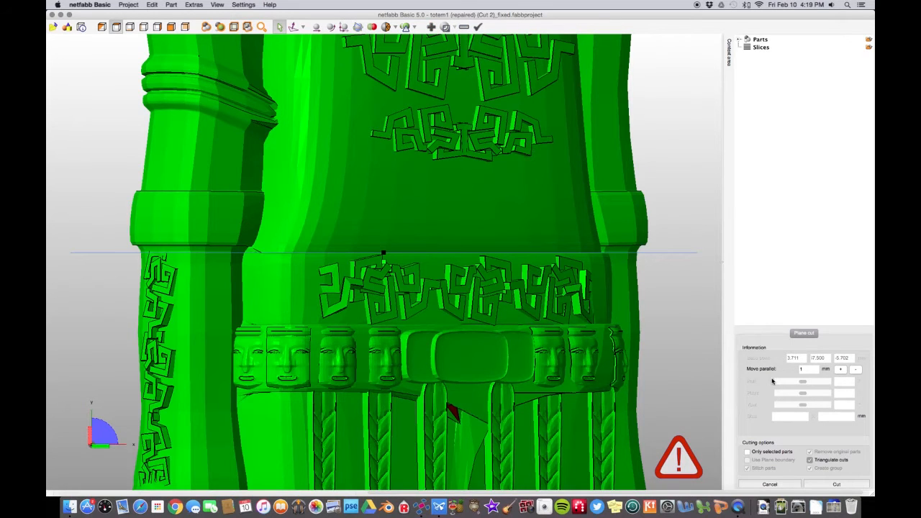
left_click(836, 484)
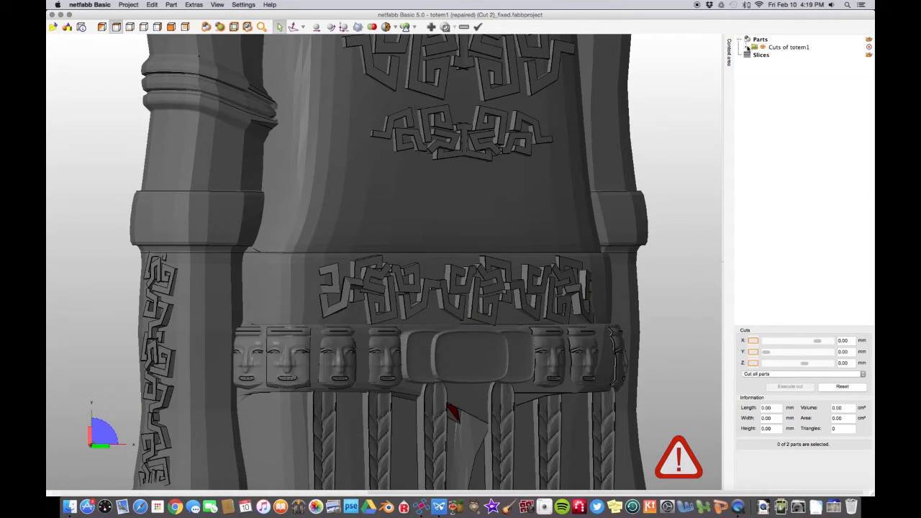
Expand 'Cuts of totem1', inspect Cut 1 and Cut 2, and bring up Cut 2's actions
left_click(749, 46)
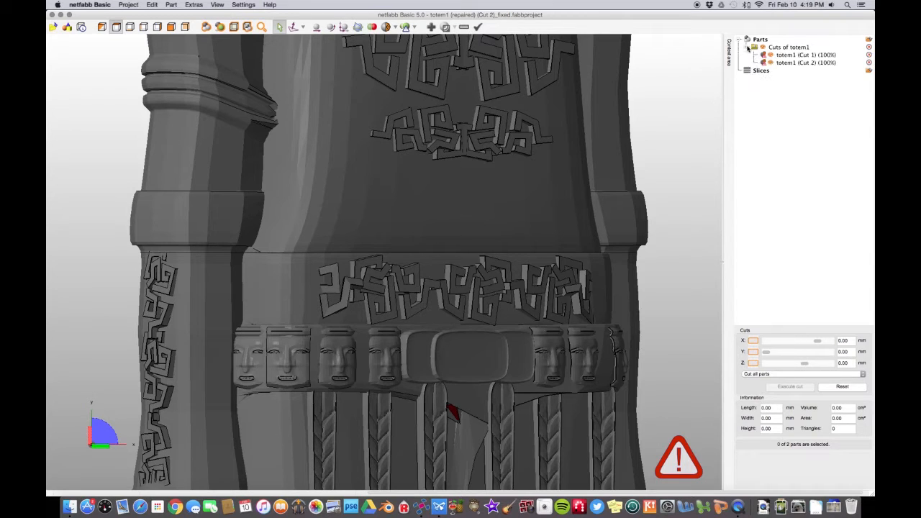
left_click(805, 55)
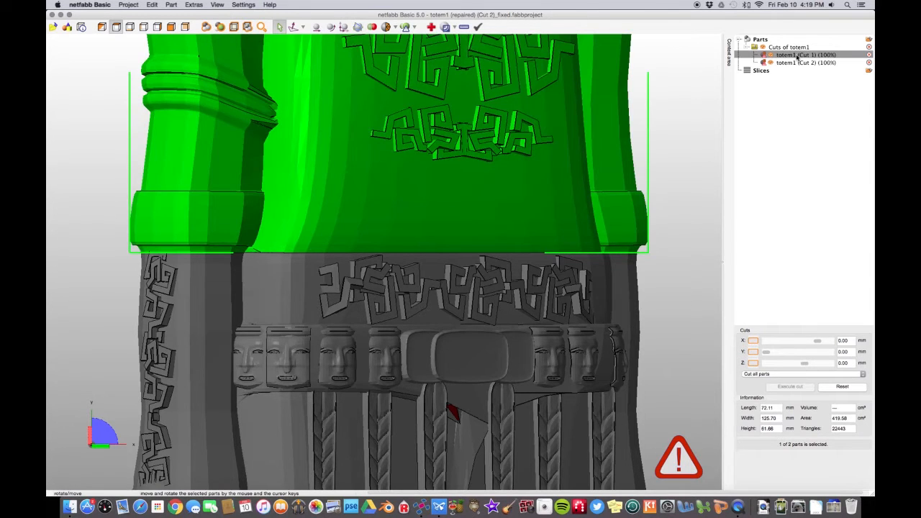
left_click(793, 62)
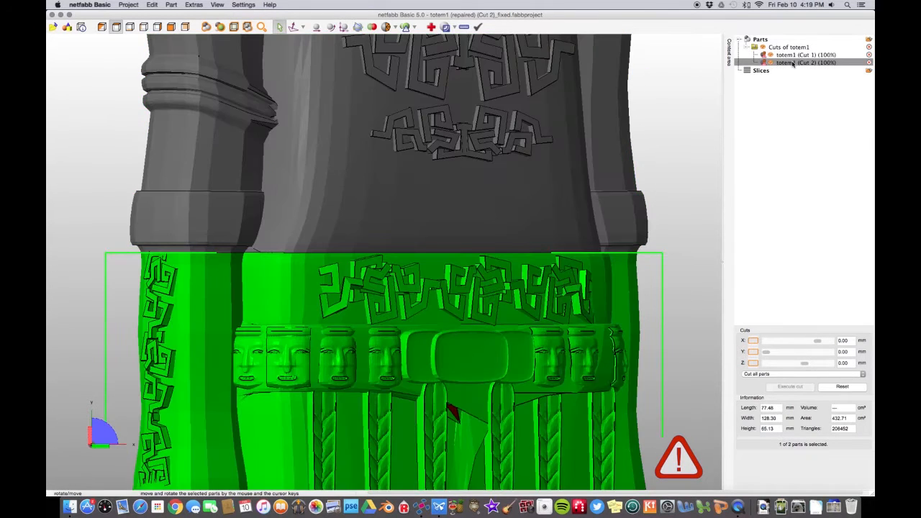
right_click(790, 64)
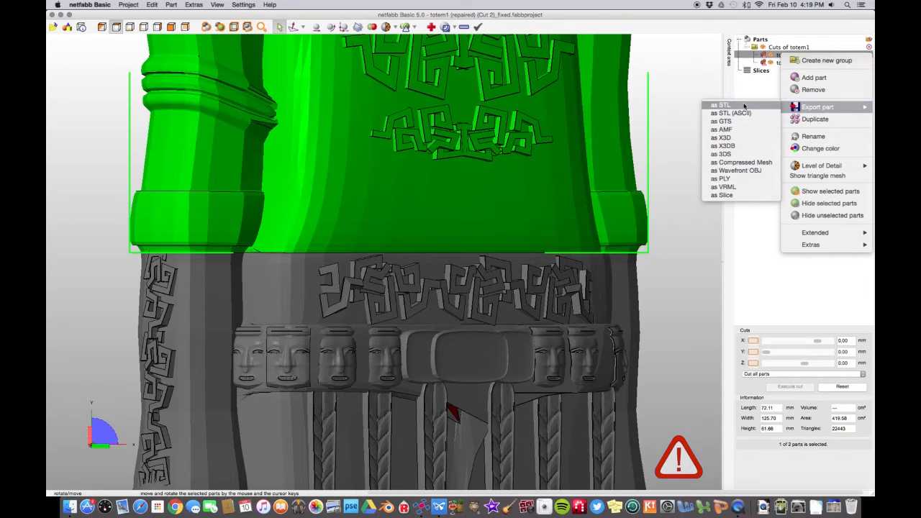
Export Cut 1 to Downloads as an STL, repairing its non-manifold edges first
left_click(719, 104)
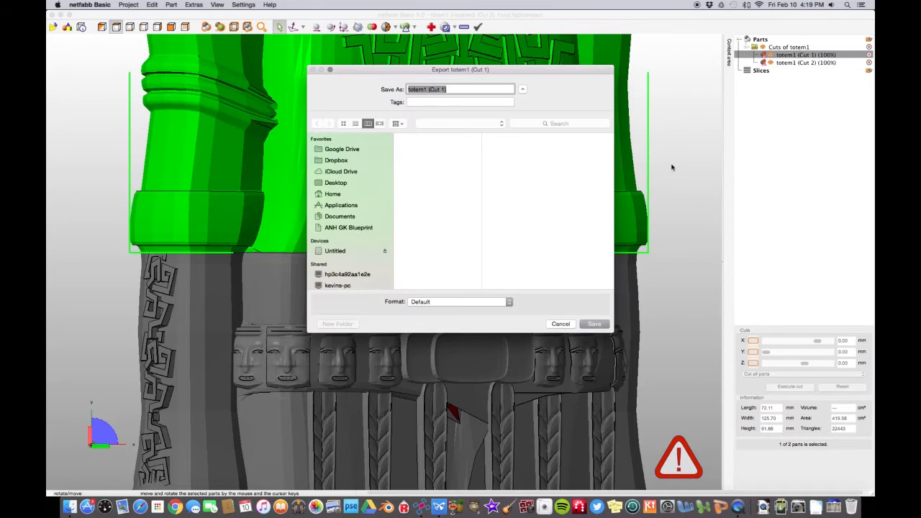
left_click(332, 194)
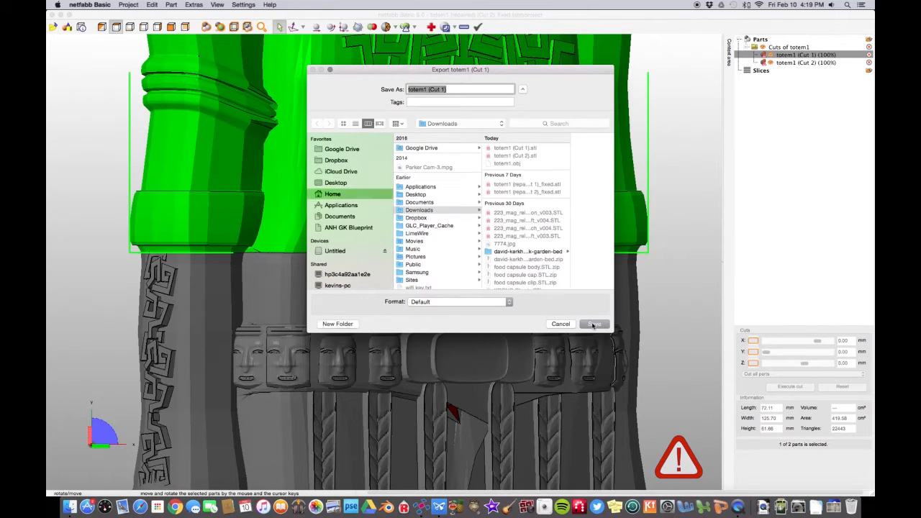
left_click(593, 323)
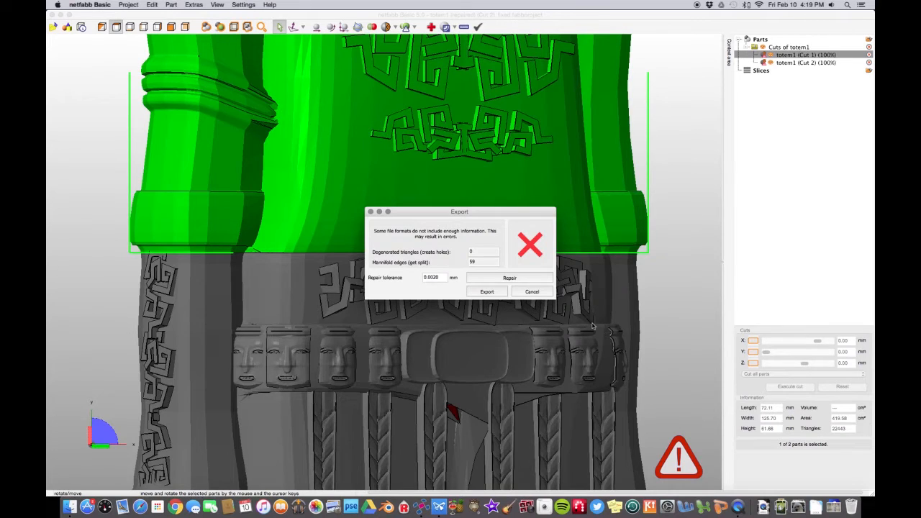
mouse_move(549, 259)
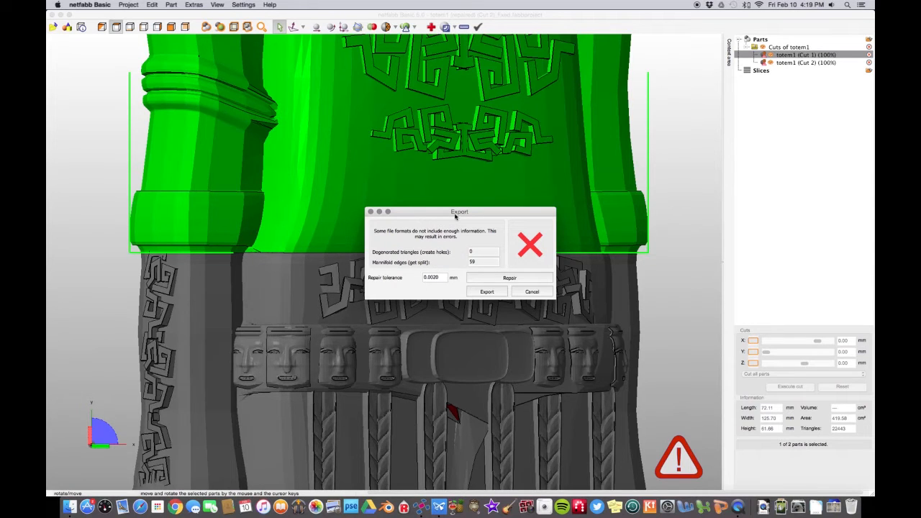
left_click(510, 277)
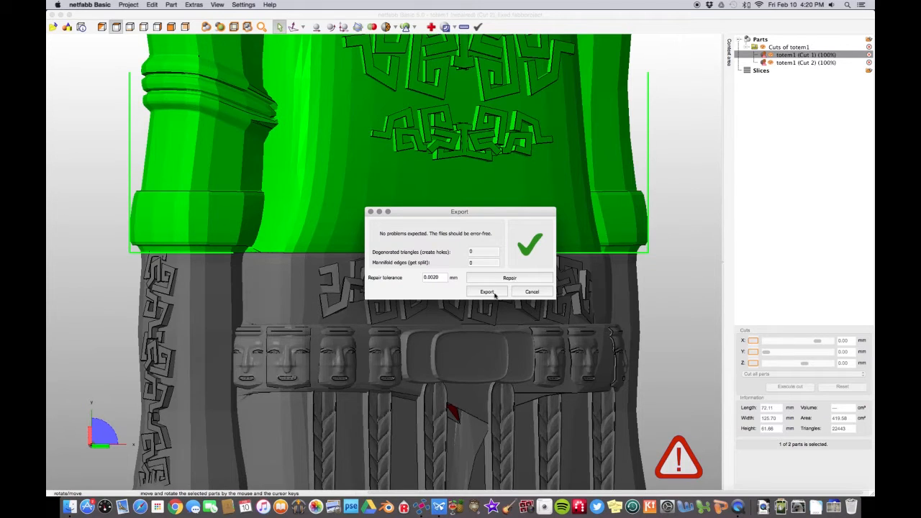
left_click(487, 291)
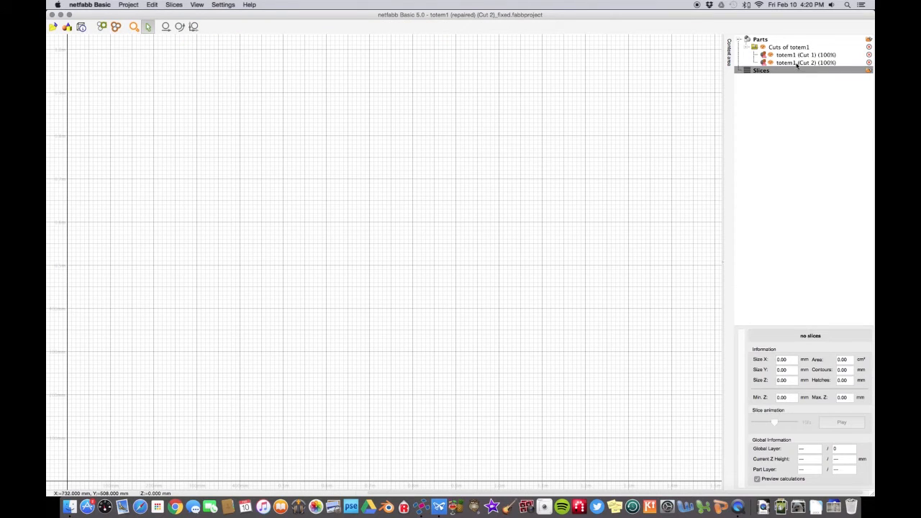
Export Cut 2 as an STL with its mesh errors repaired
right_click(795, 62)
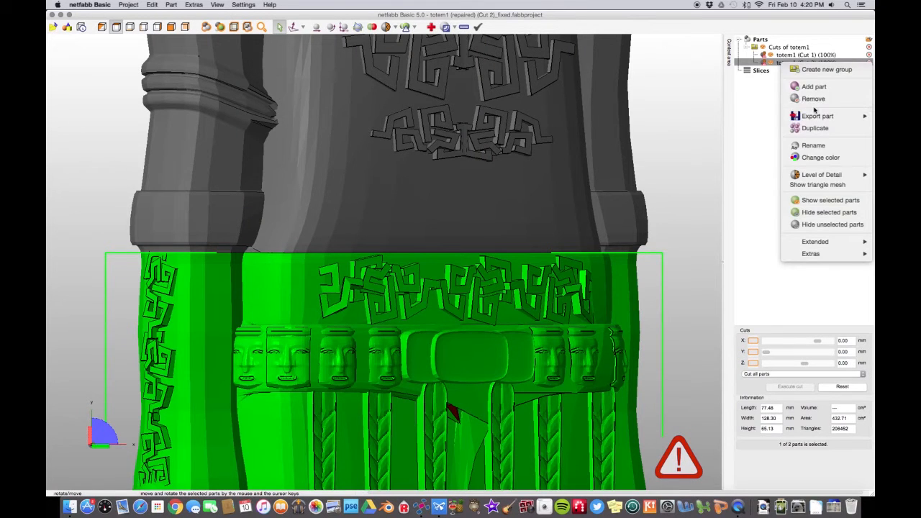
left_click(704, 205)
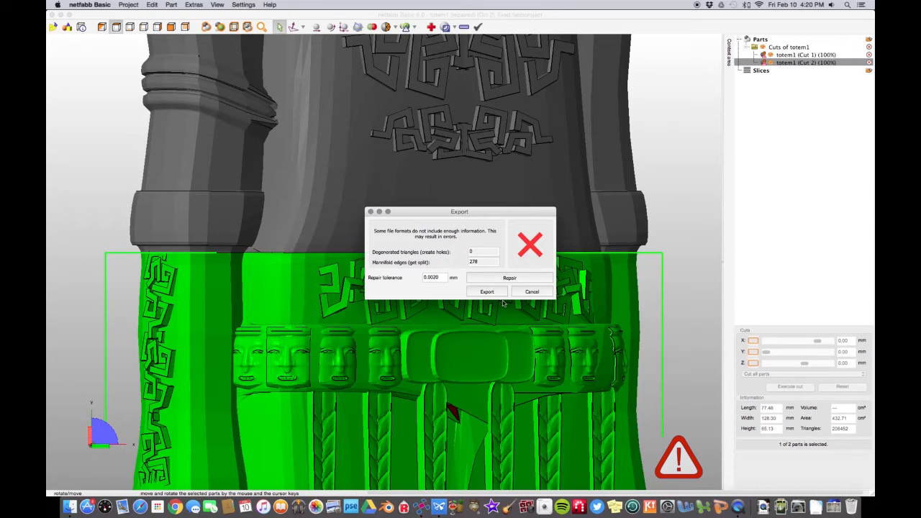
left_click(487, 290)
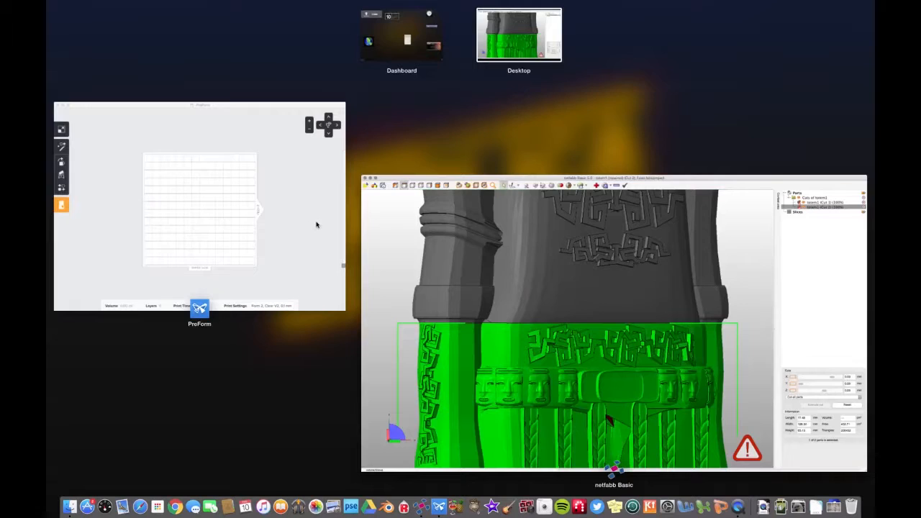
Load totem1 (Cut 1).stl into PreForm and repair the broken model
left_click(199, 310)
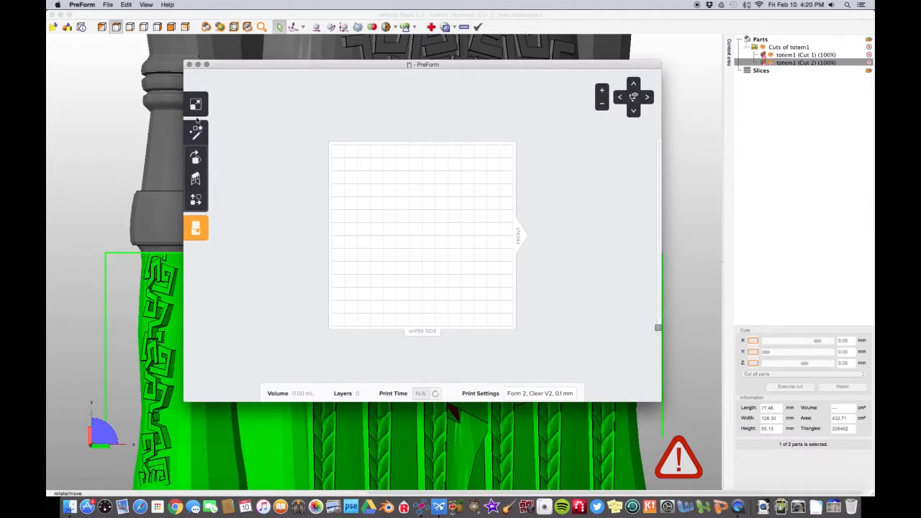
left_click(88, 4)
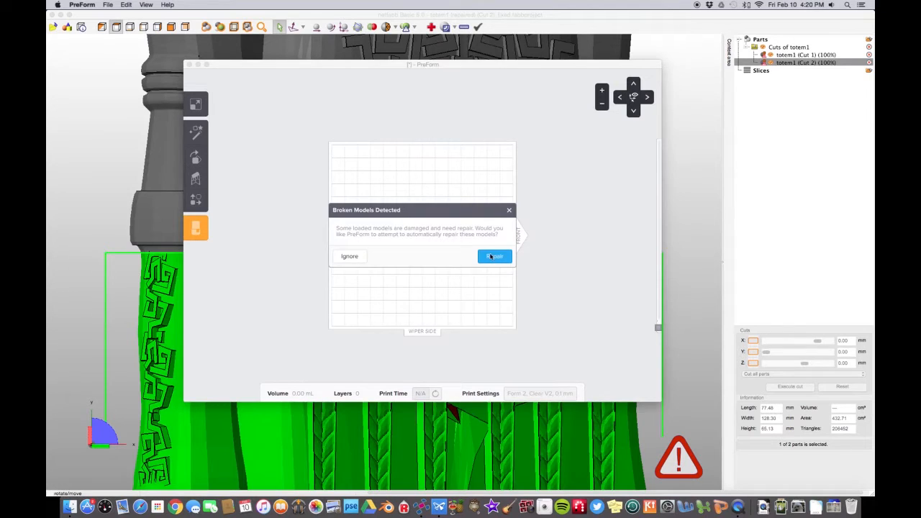
left_click(494, 256)
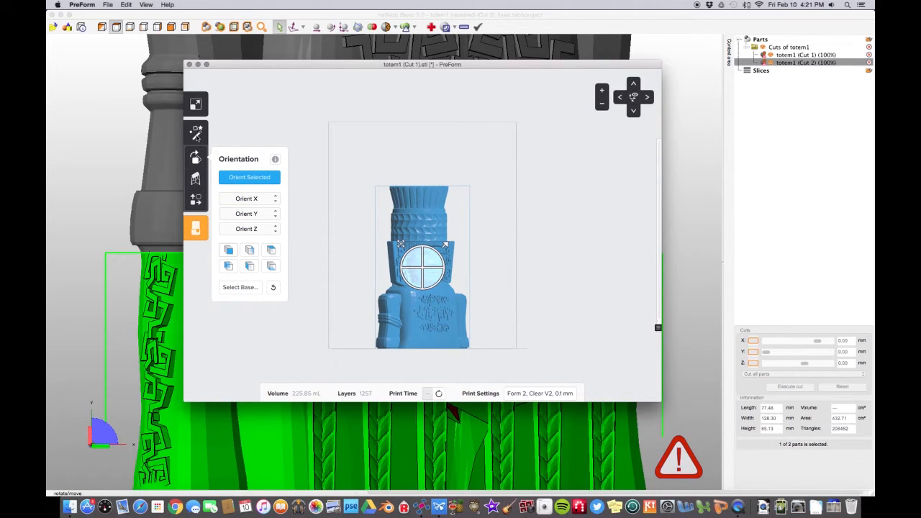
mouse_move(488, 323)
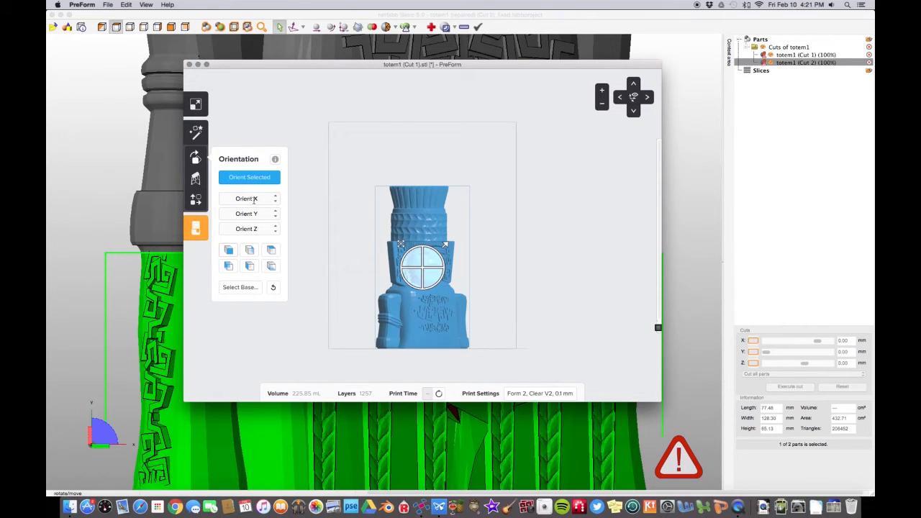
Rotate the top piece 15° around X and orbit the view to check it
left_click(246, 198)
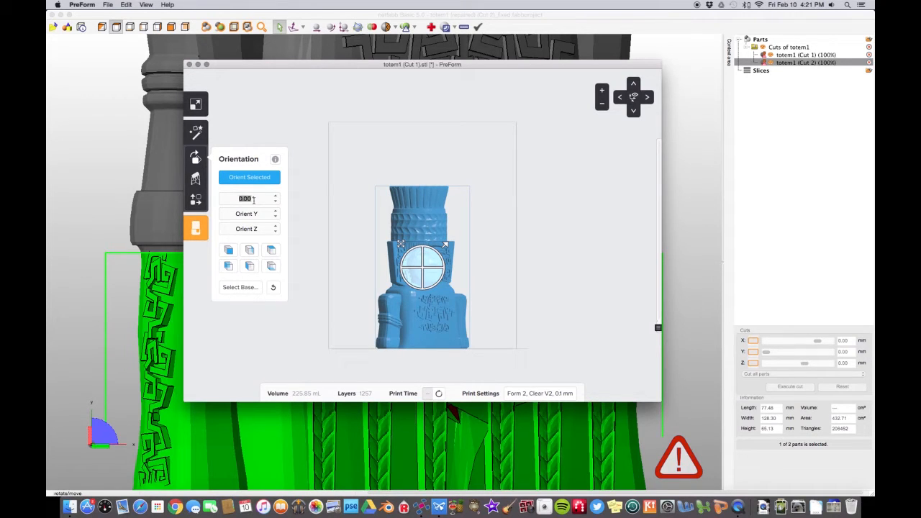
type("15")
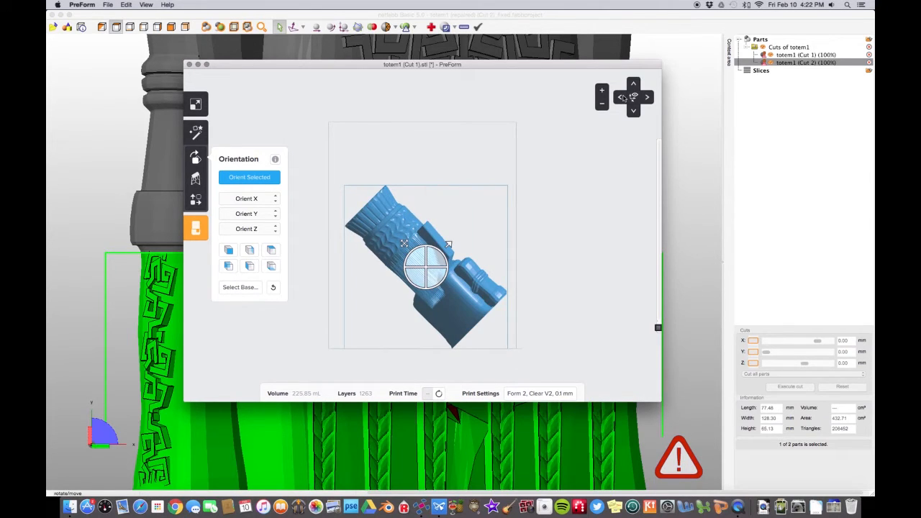
left_click(246, 213)
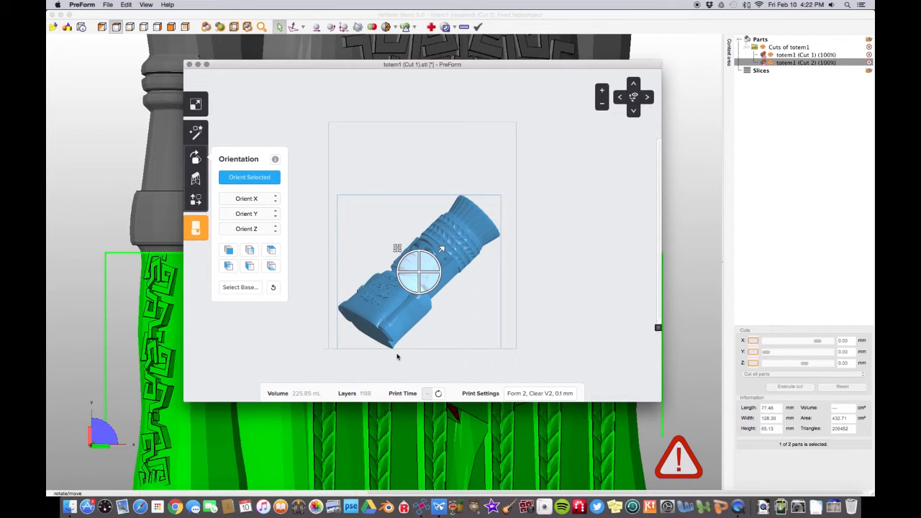
mouse_move(436, 352)
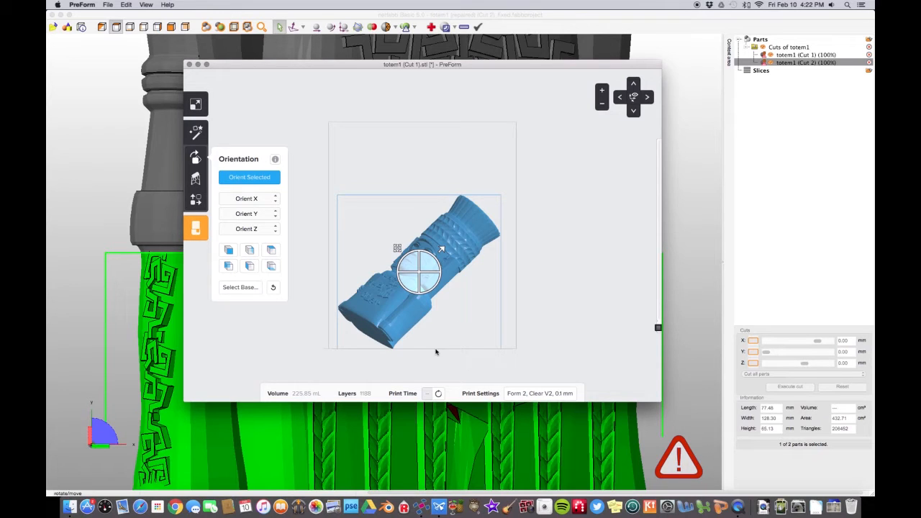
mouse_move(409, 349)
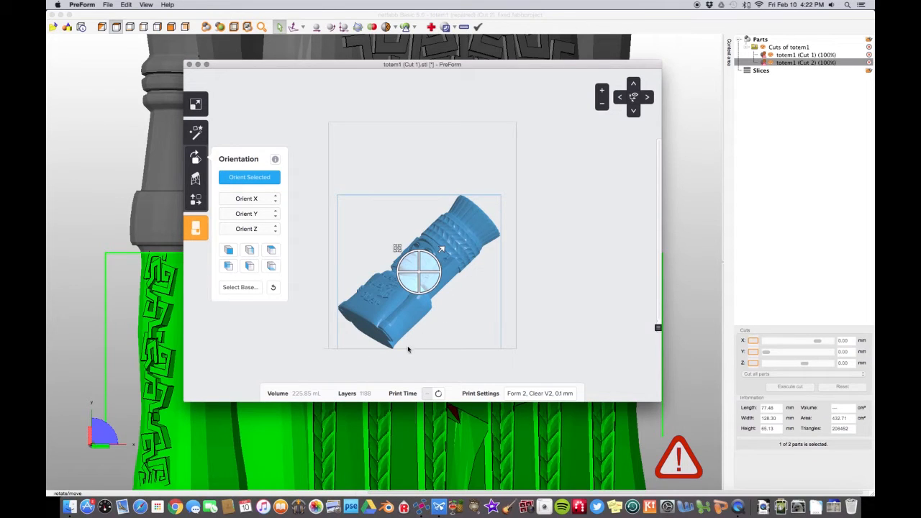
mouse_move(508, 355)
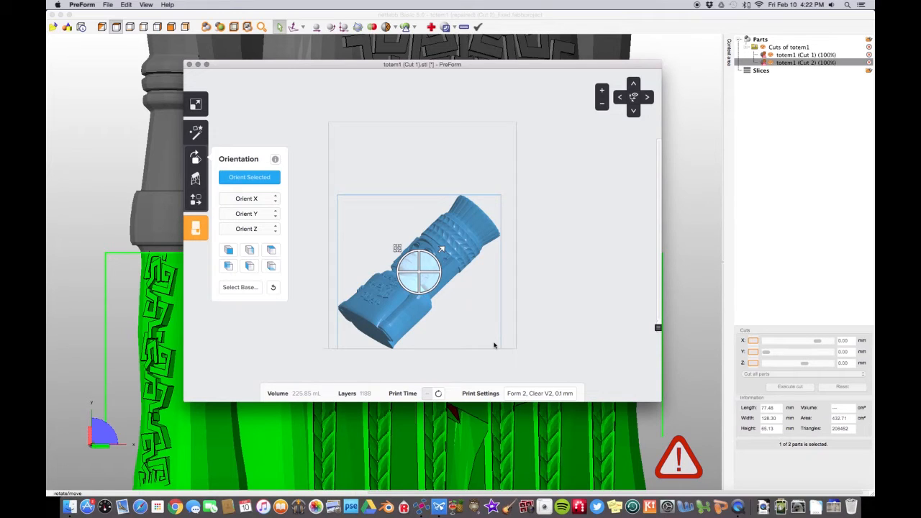
mouse_move(439, 322)
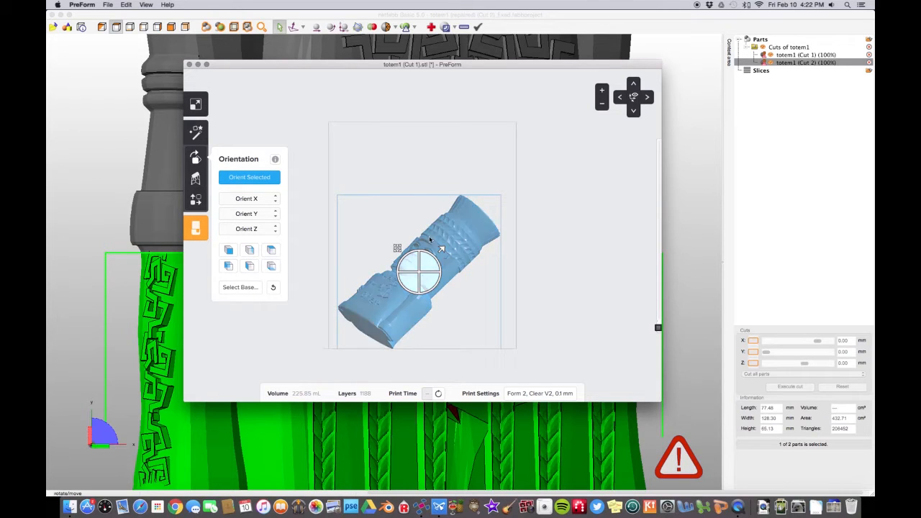
Generate scaffold supports for the selected angled top piece
left_click(196, 178)
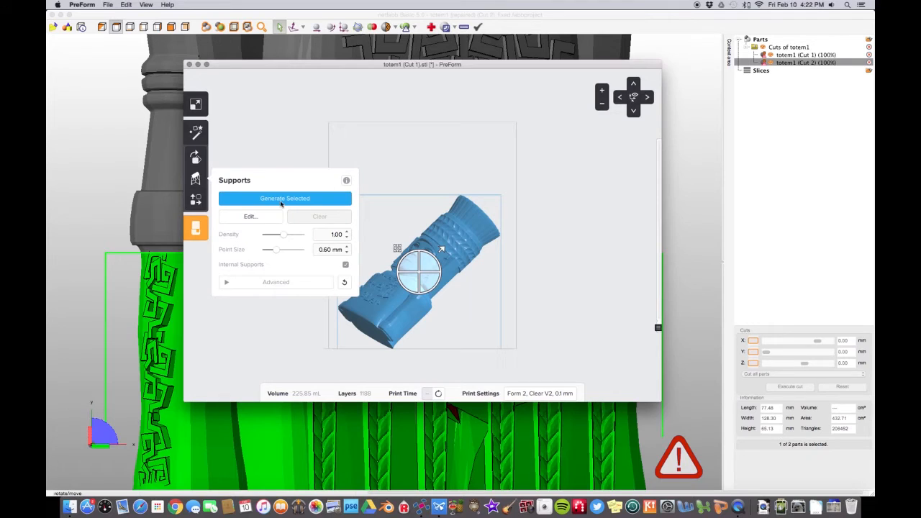
left_click(284, 198)
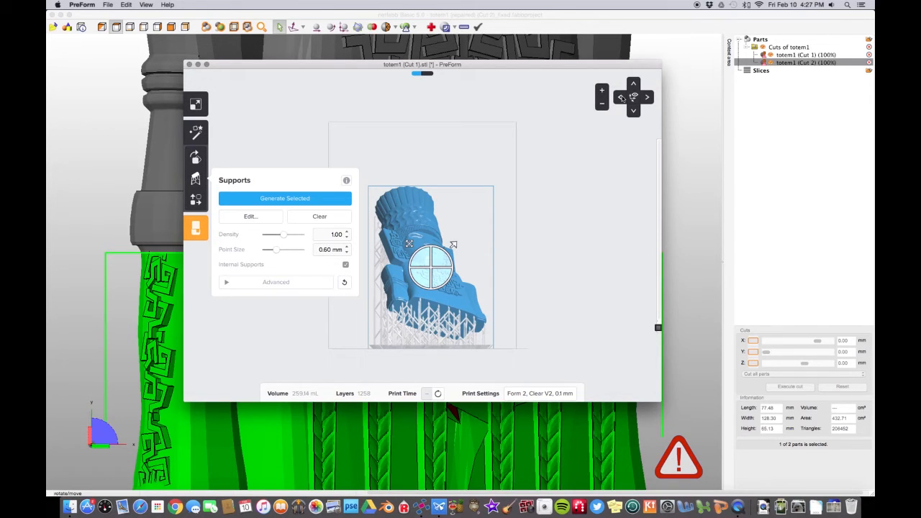
mouse_move(205, 227)
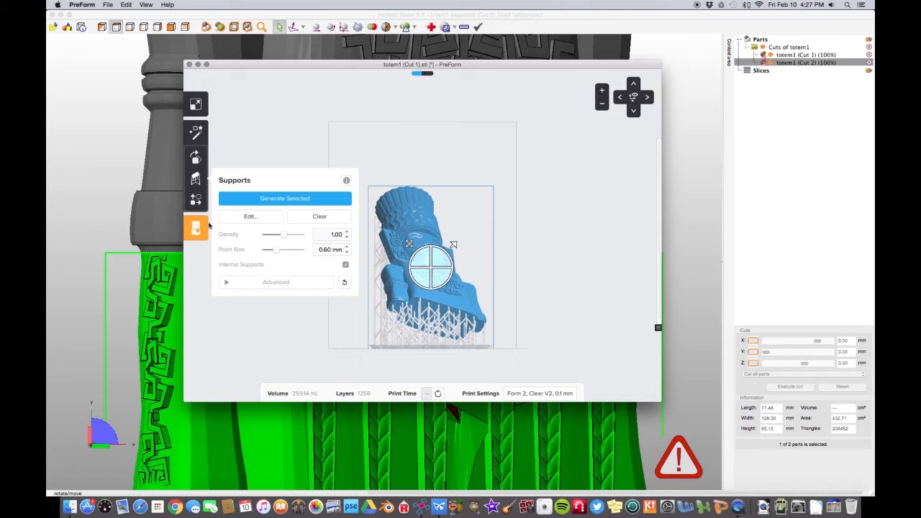